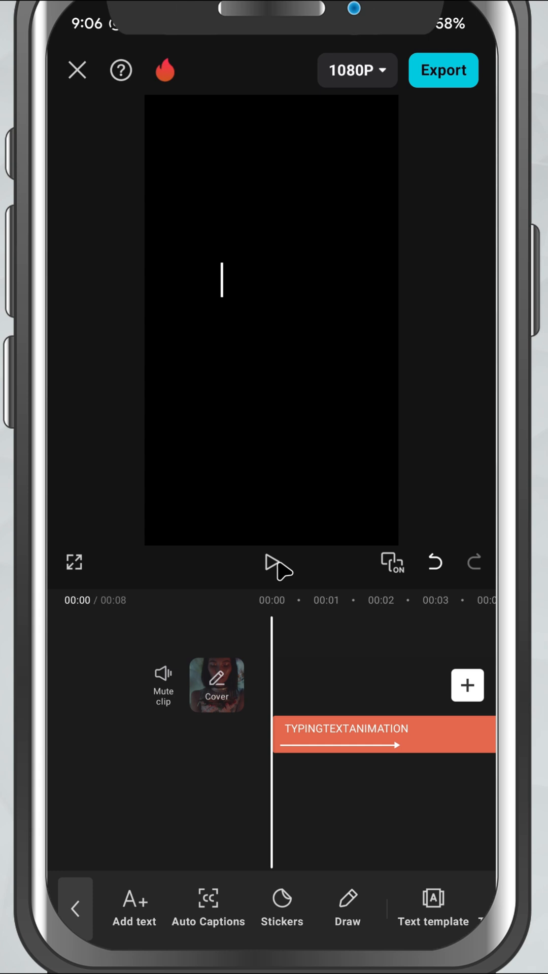
Step: Delete the existing TYPINGTEXTANIMATION text clip, leaving an empty black video
click(278, 566)
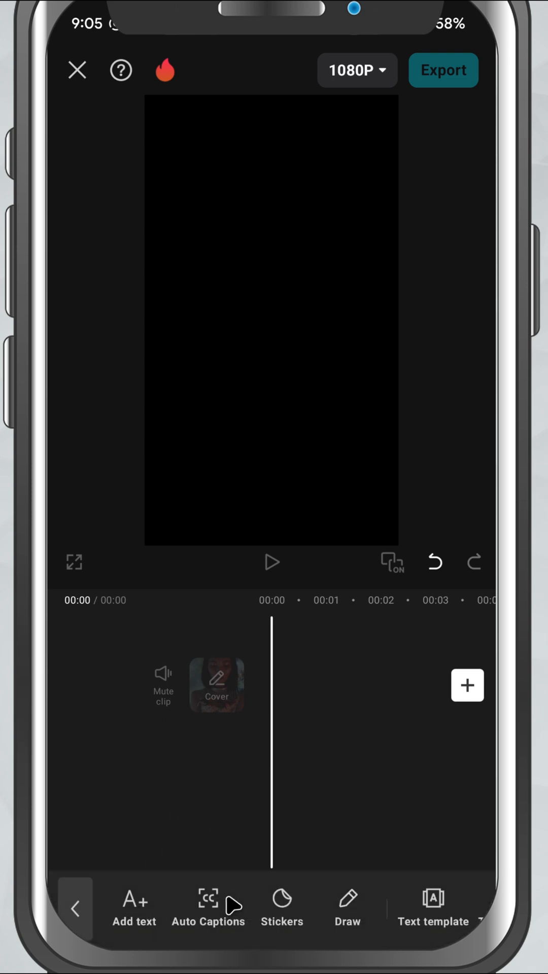
Step: Add a text layer reading 'TYPING TEXT ANIMATION', one word per line
click(133, 906)
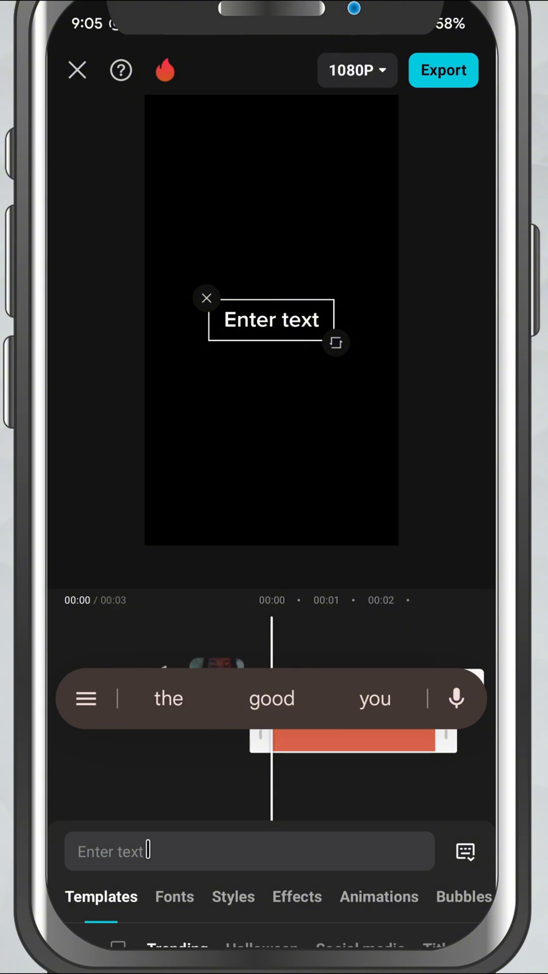
text(TYPING TEXT ANIMATION)
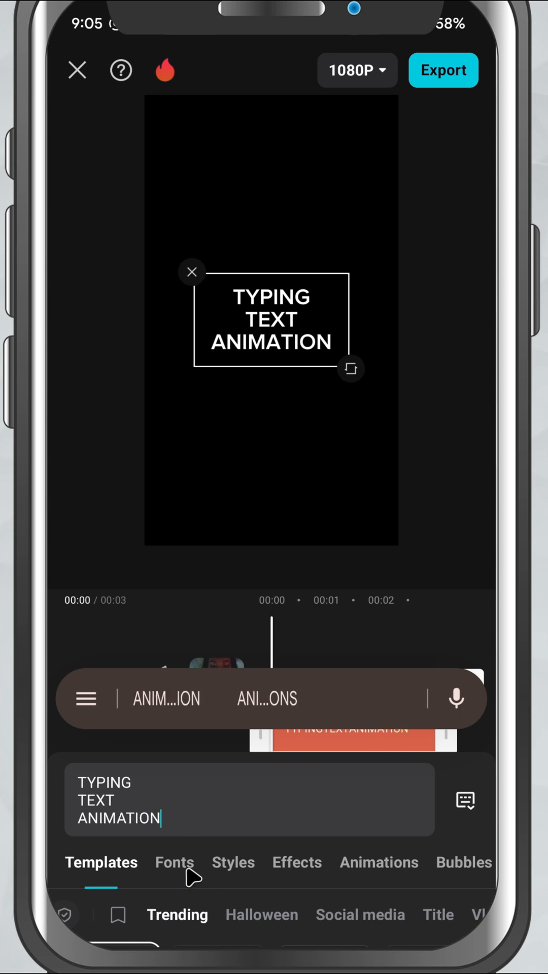
mouse_move(382, 870)
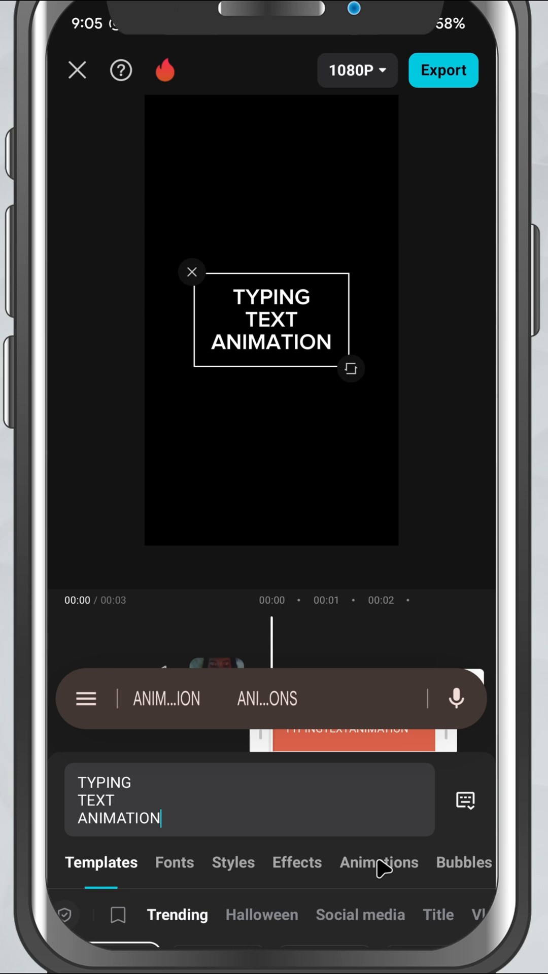
Step: Apply the Typewriter in-animation so the text appears letter by letter
click(364, 863)
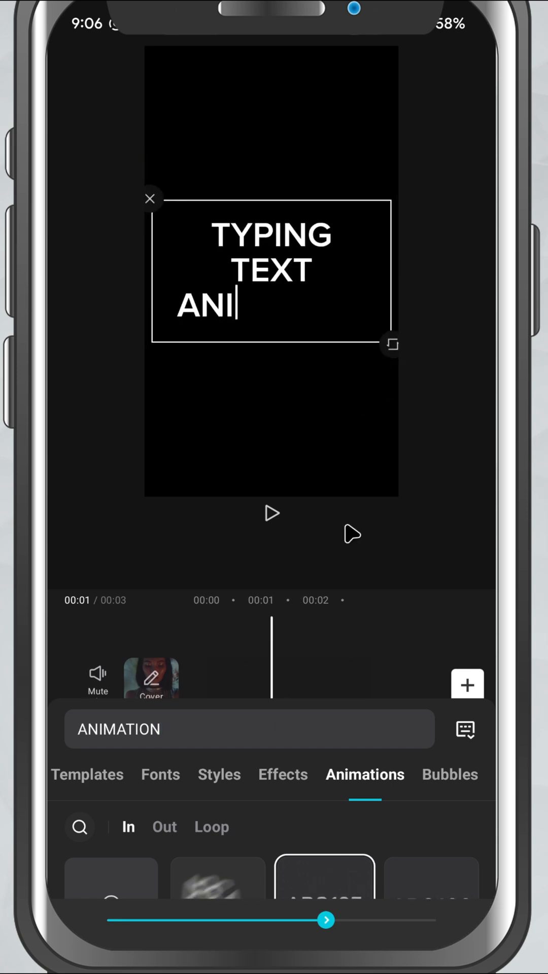
Step: Tune the typewriter animation duration around 2.7s, preview it and confirm
click(271, 513)
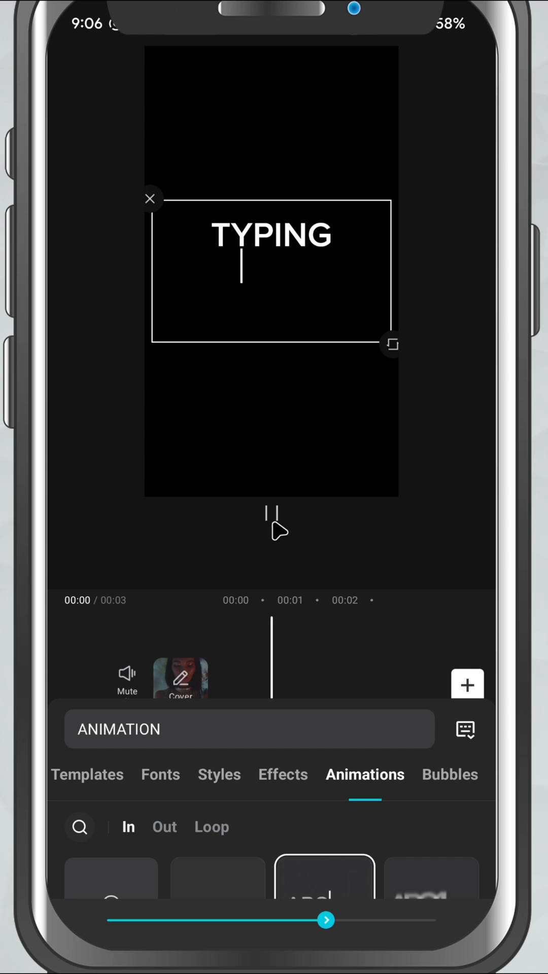
click(272, 521)
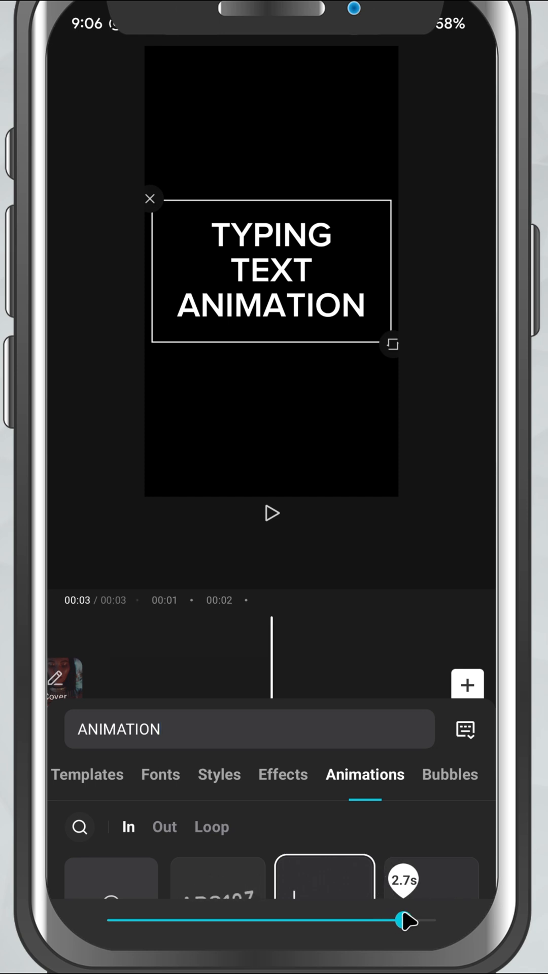
click(272, 513)
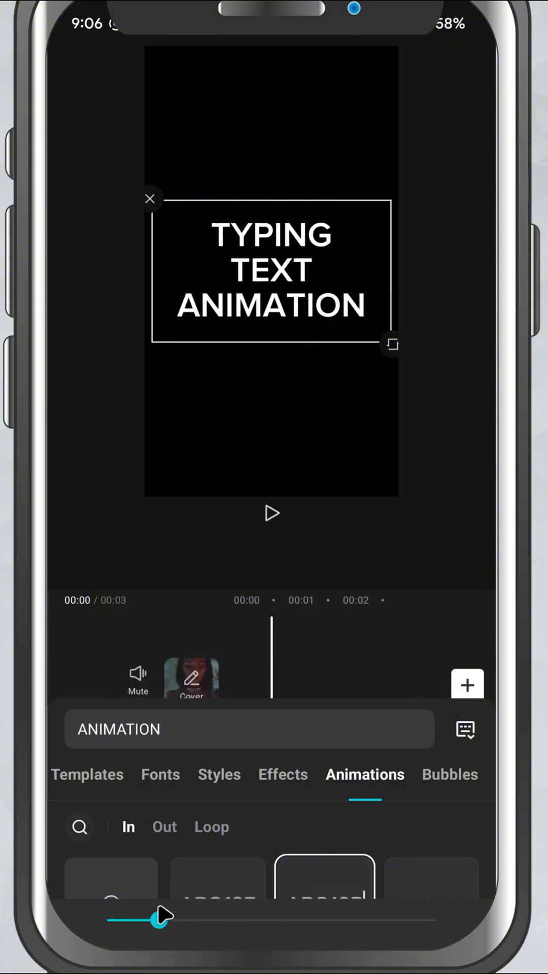
click(271, 513)
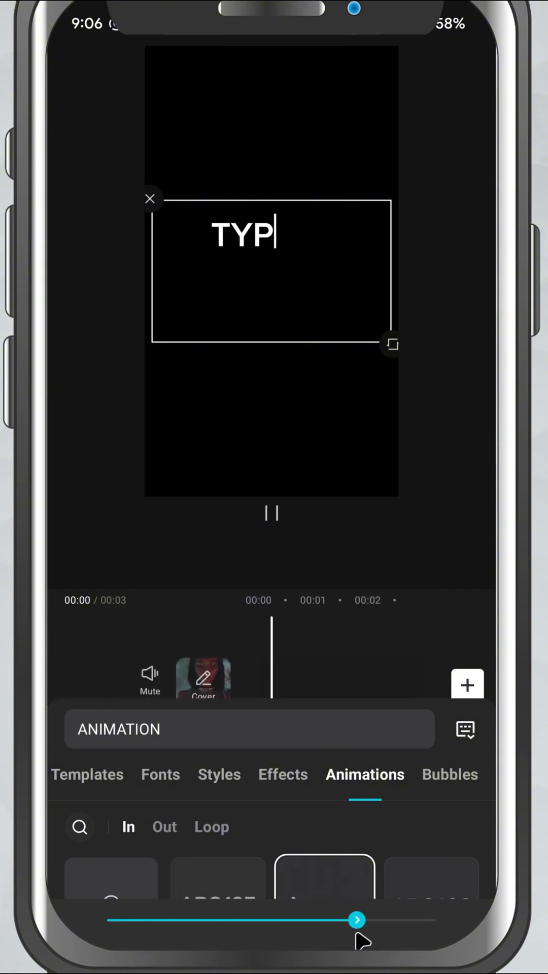
click(271, 513)
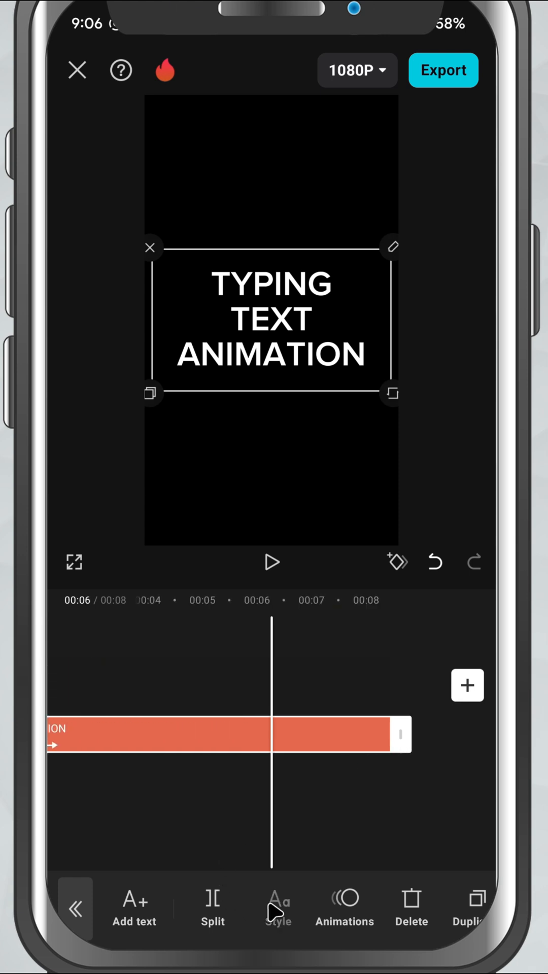
Step: Apply the yellow Aa style preset to the text and confirm
click(344, 908)
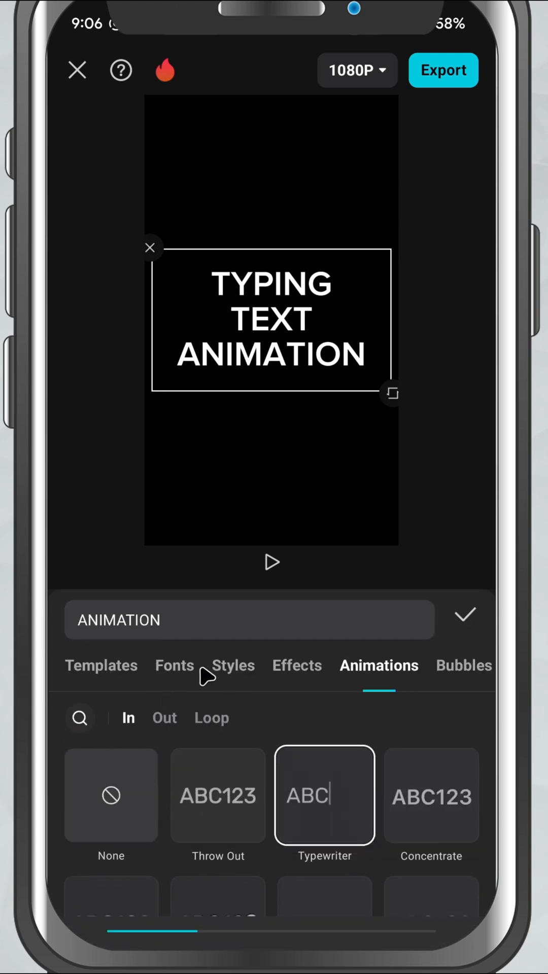
click(233, 665)
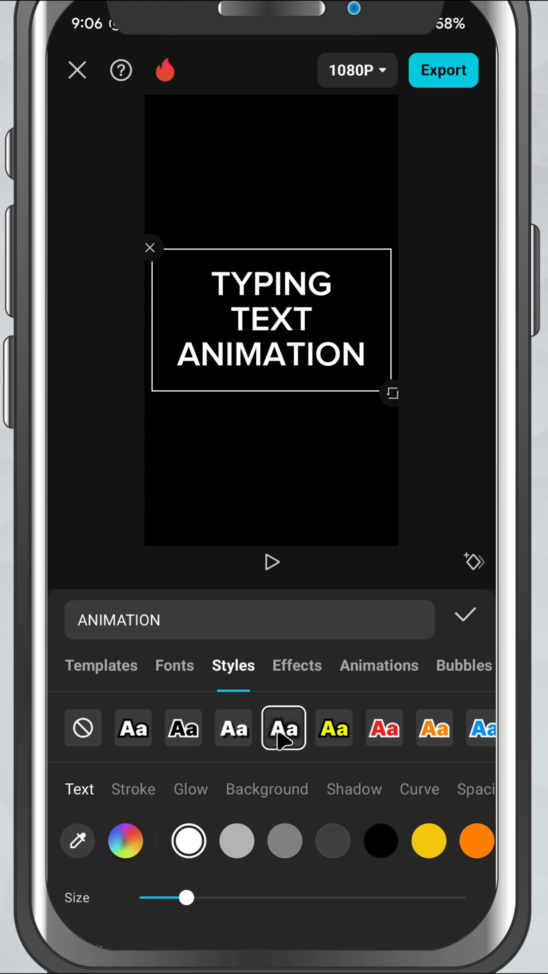
click(333, 728)
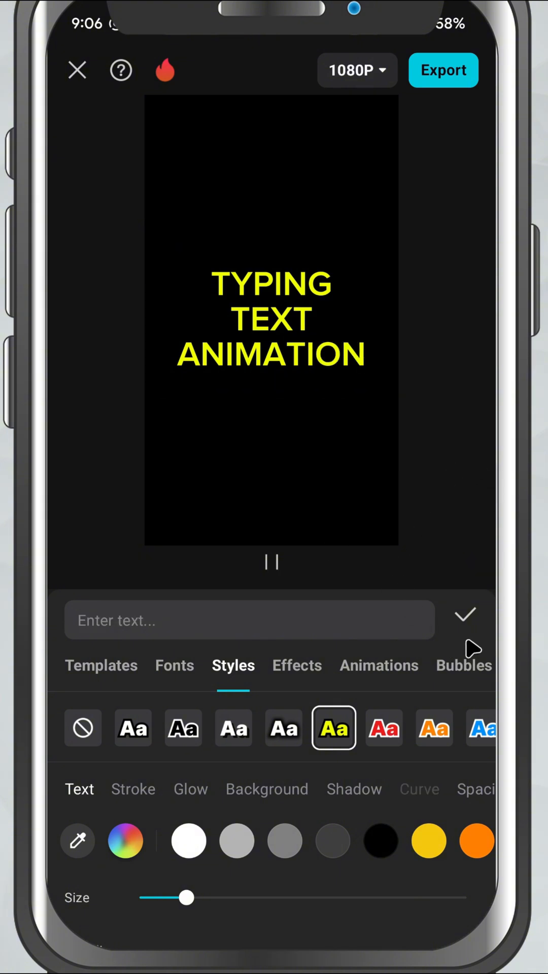
click(464, 615)
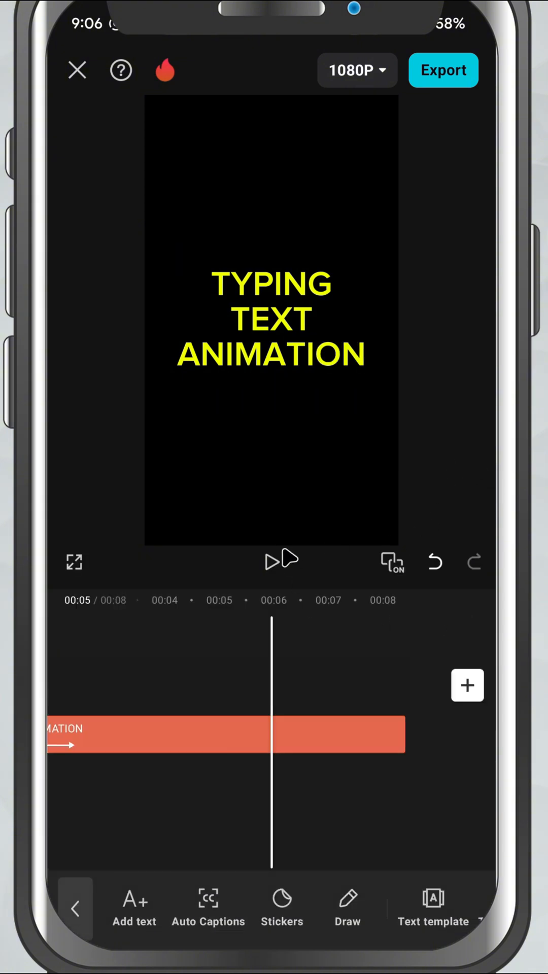